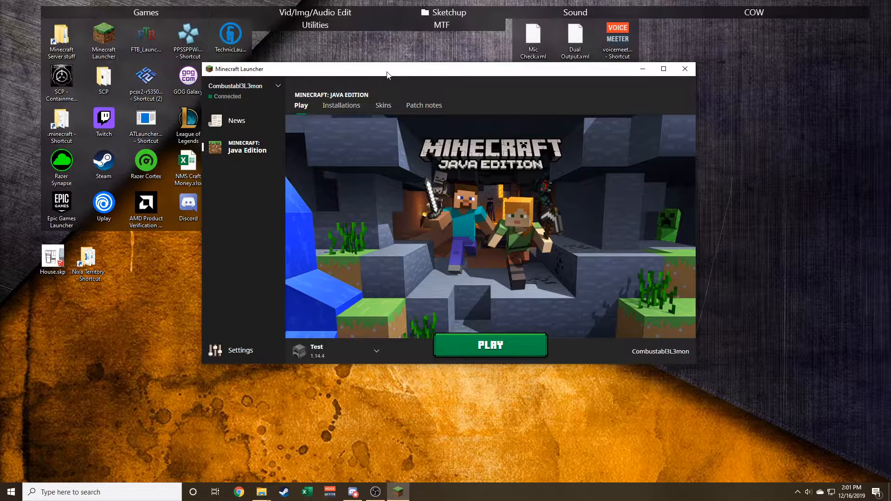
mouse_move(340, 105)
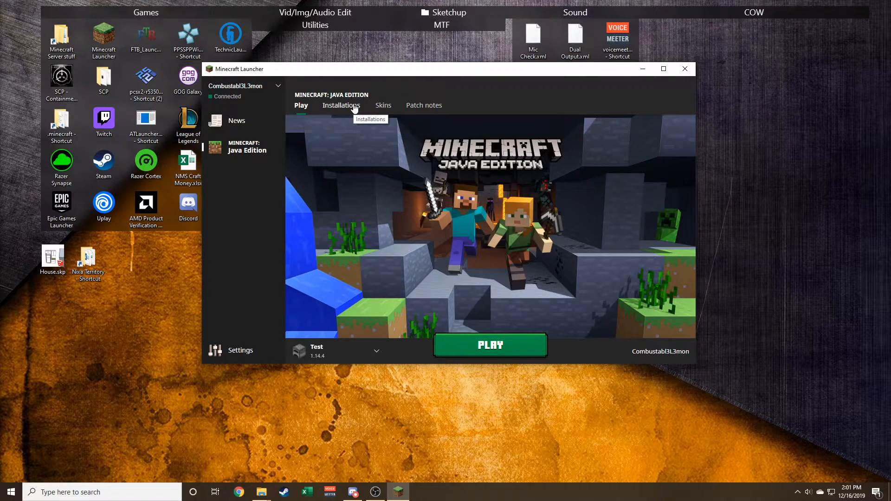
Start creating a new installation from the Installations list
left_click(341, 105)
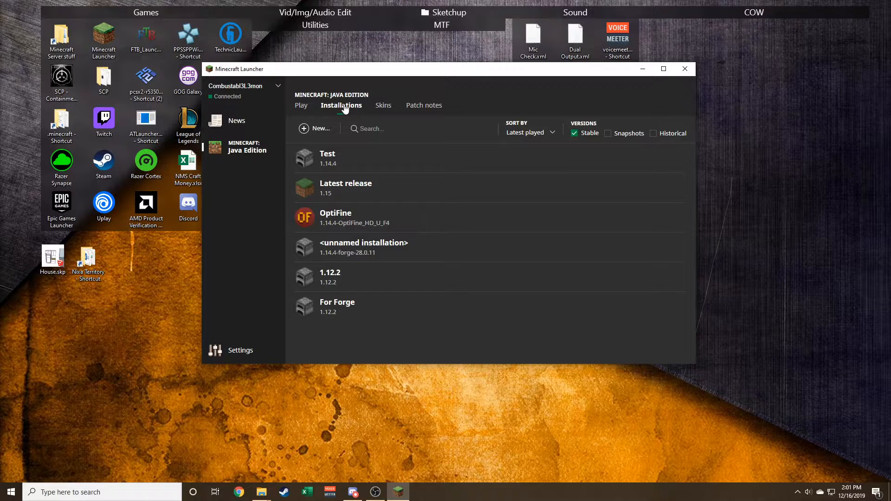
left_click(300, 105)
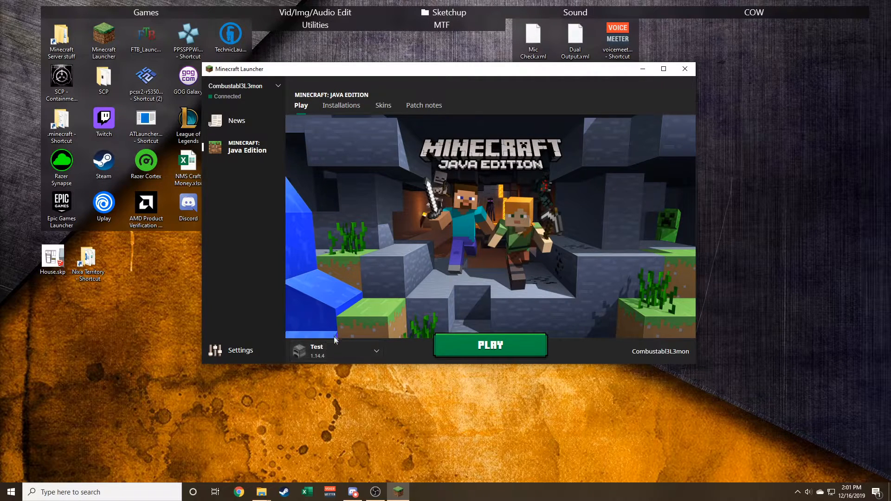
mouse_move(342, 64)
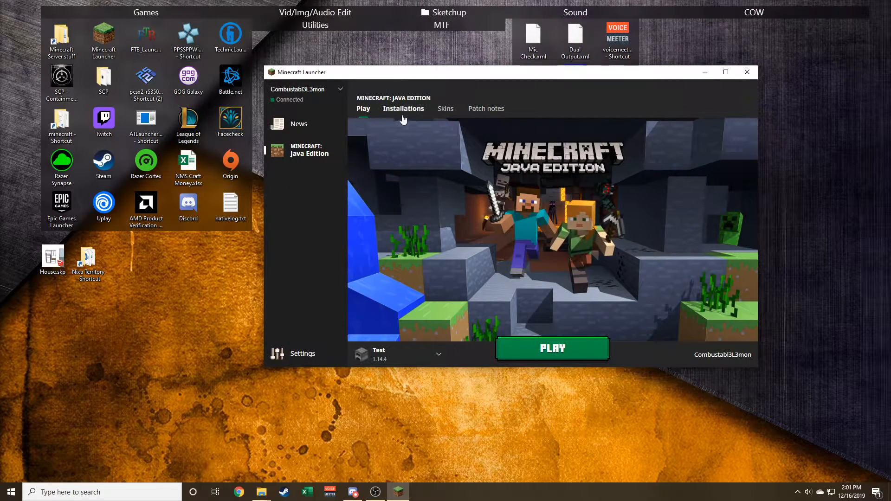
left_click(403, 109)
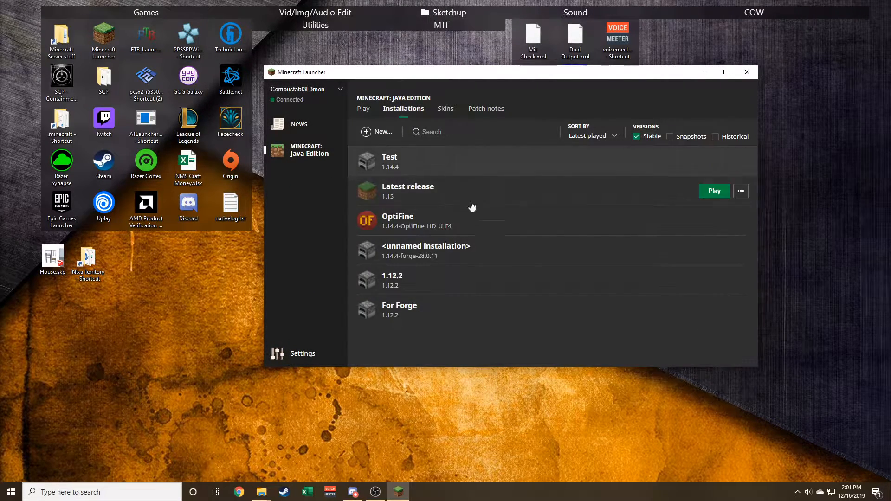
left_click(376, 132)
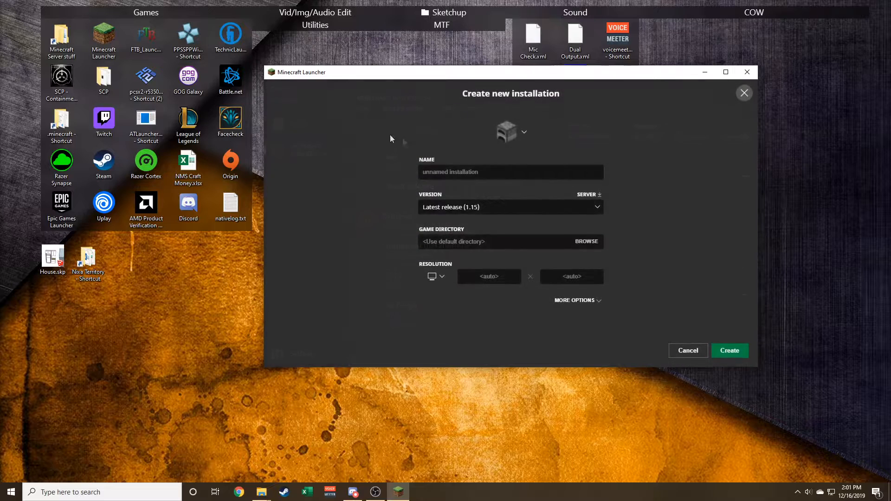
Name the installation Test2, set its version to release 1.14 and reveal More Options
type("Test2")
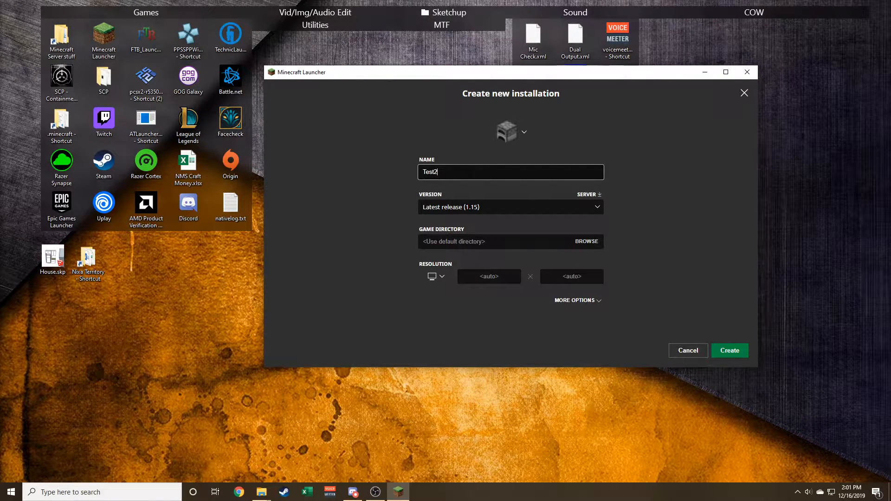
left_click(509, 207)
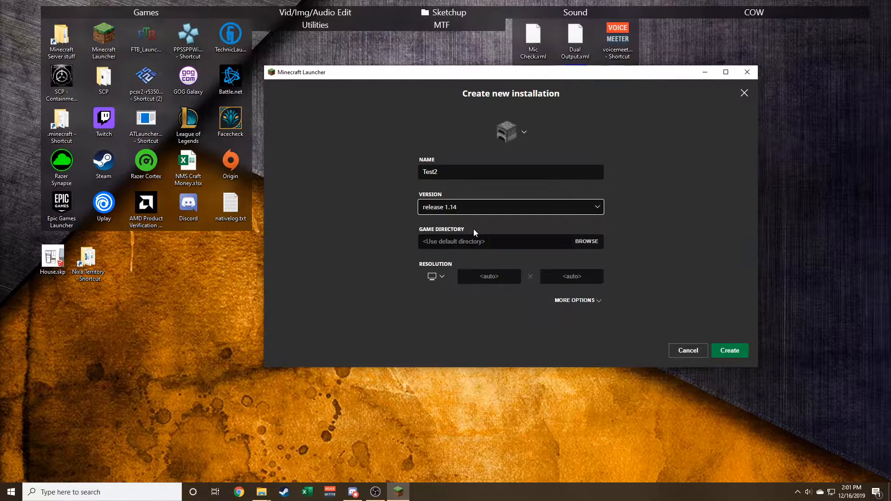
left_click(576, 299)
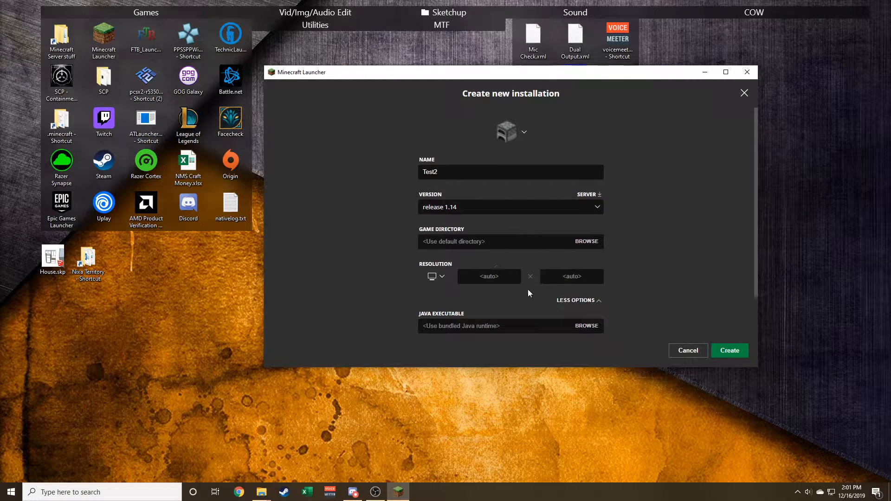
mouse_move(477, 322)
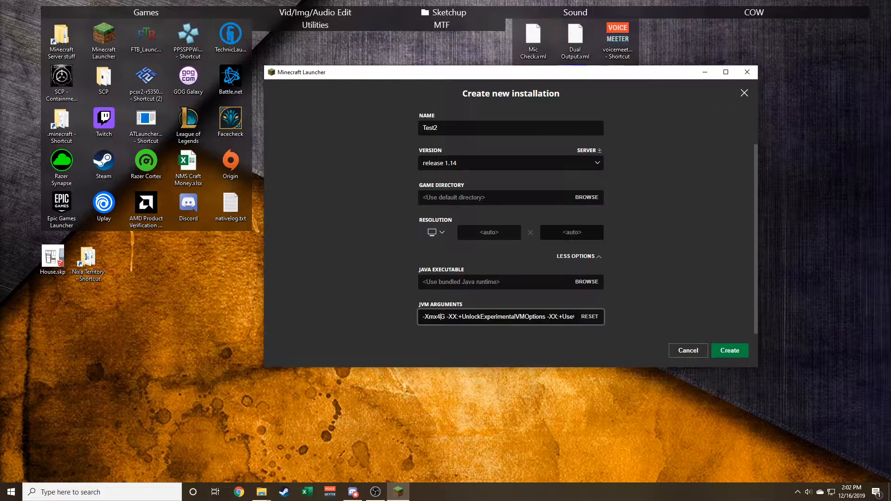
Create the Test2 installation so it appears at the top of the installations list
left_click(729, 350)
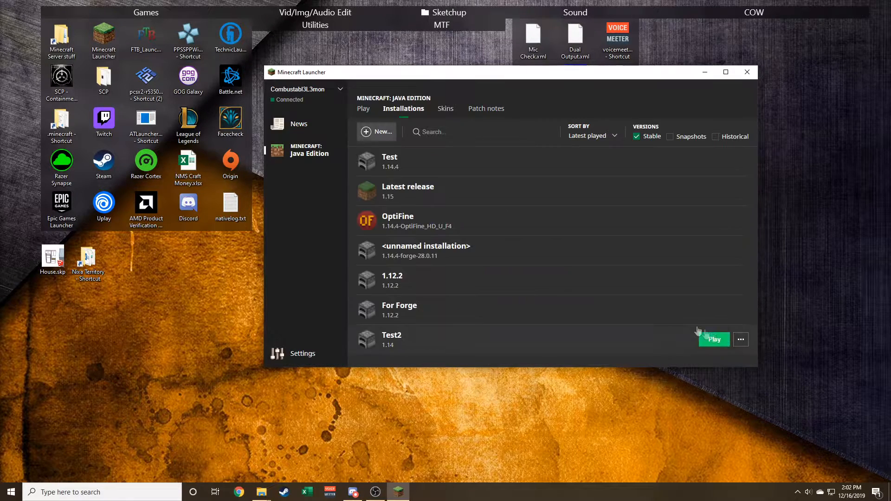
left_click(713, 340)
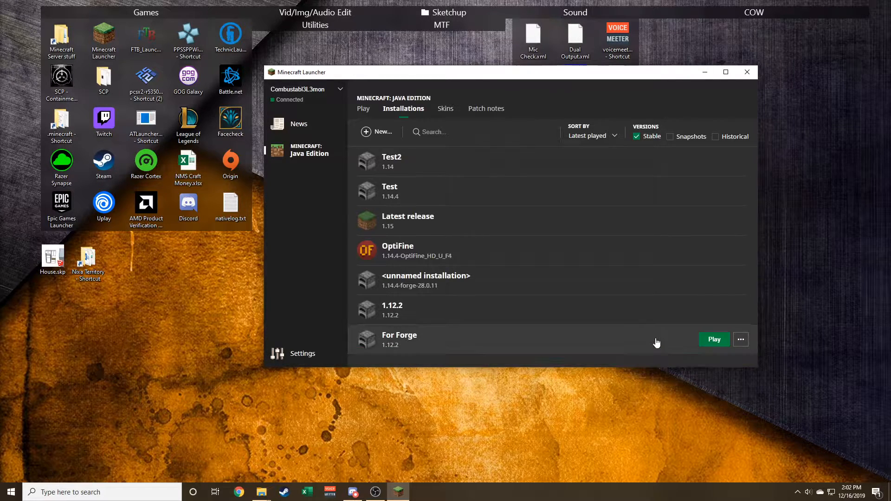
mouse_move(411, 203)
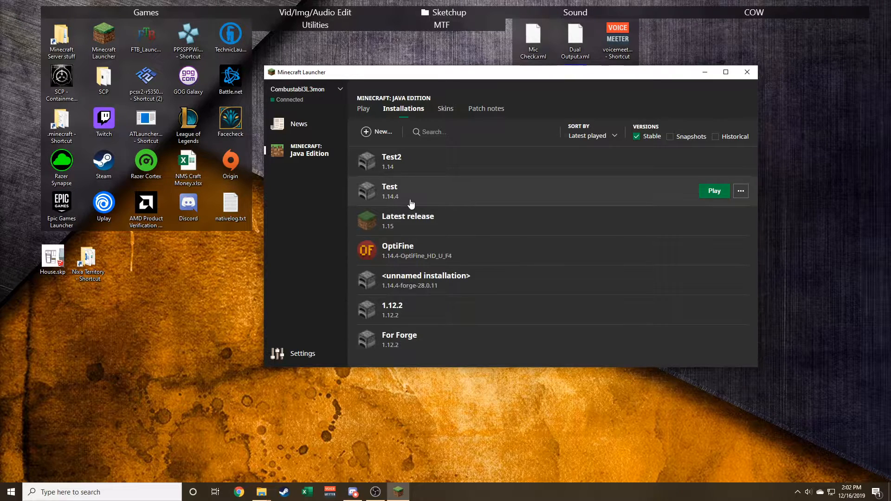
mouse_move(496, 328)
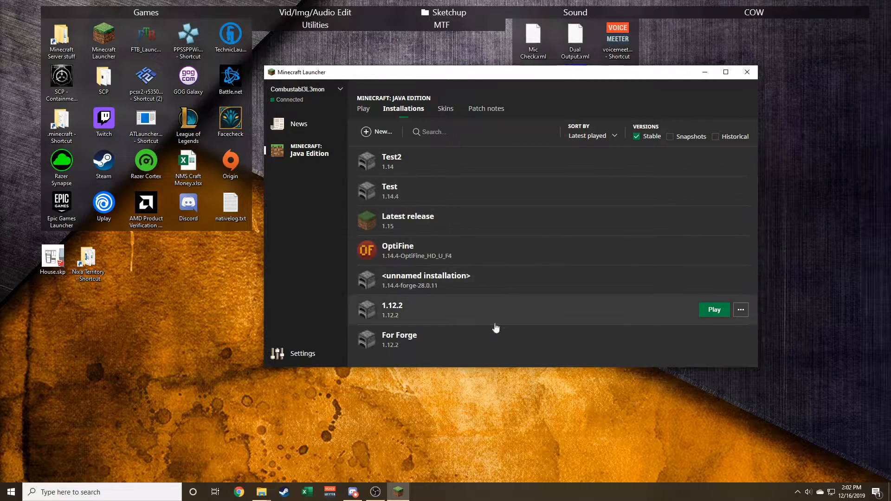
Launch the 1.14 game briefly, then bring up the Minecraft Launcher Program Files folder
left_click(714, 310)
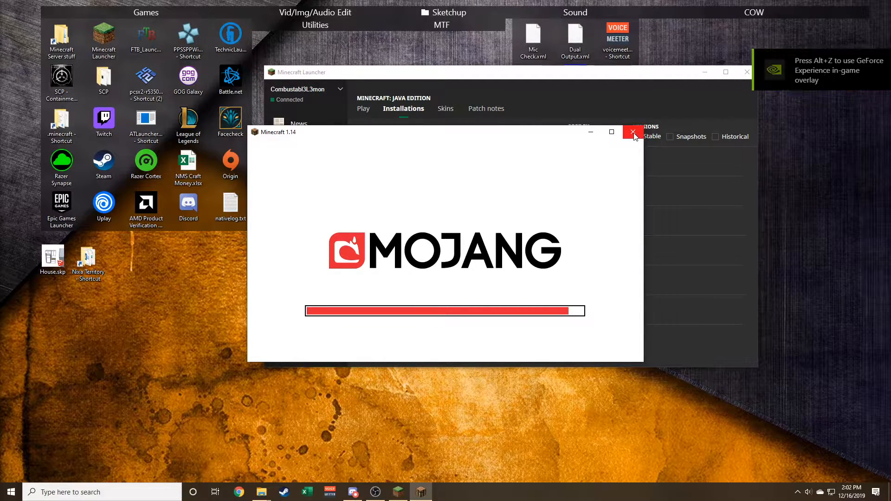
mouse_move(292, 138)
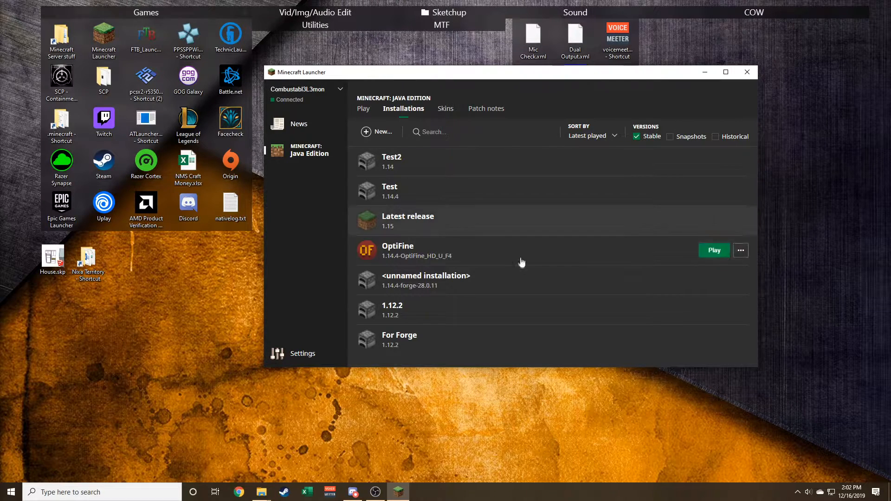
mouse_move(425, 326)
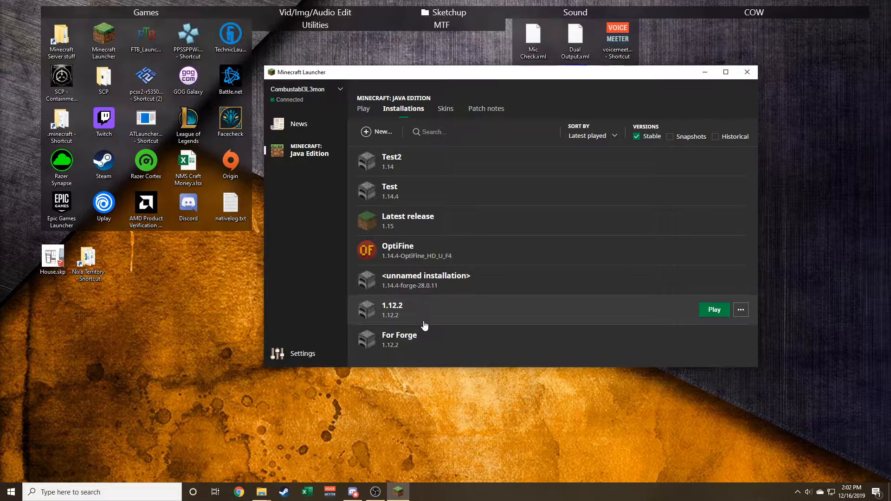
mouse_move(455, 275)
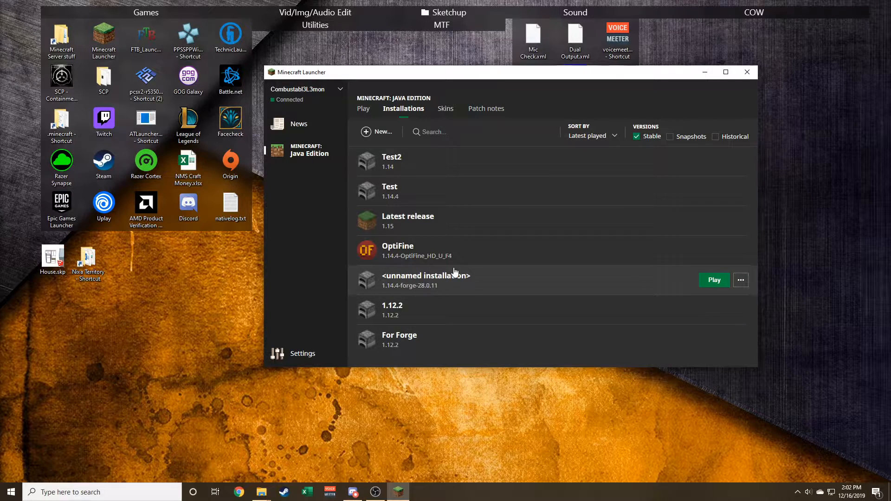
left_click(363, 109)
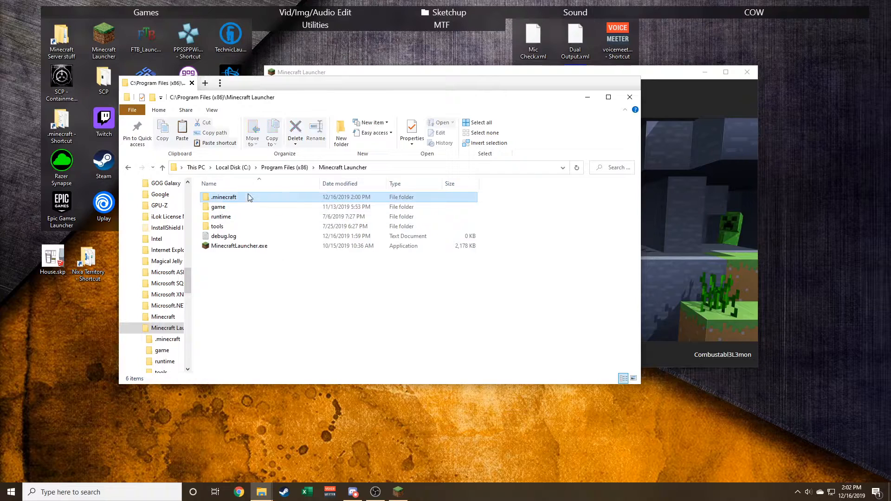
In a second Explorer tab, go to %appdata and browse the Roaming .minecraft folder
left_click(224, 197)
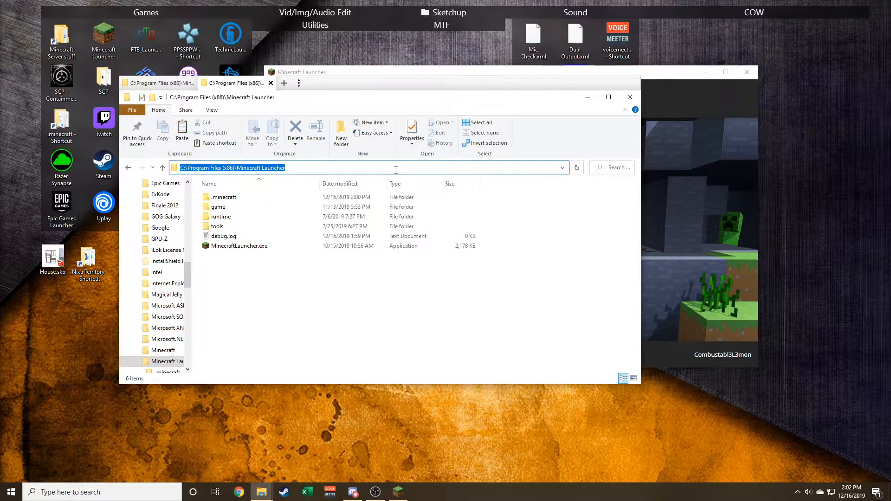
type("%appdata%")
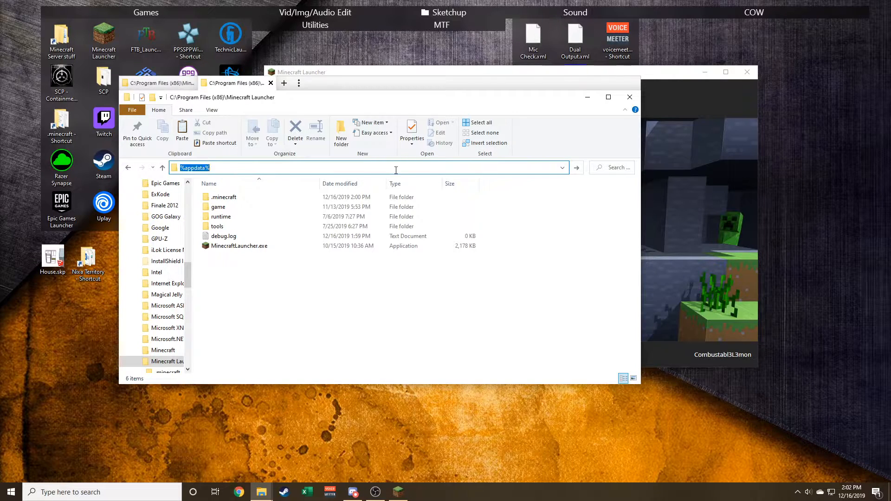
key("Enter")
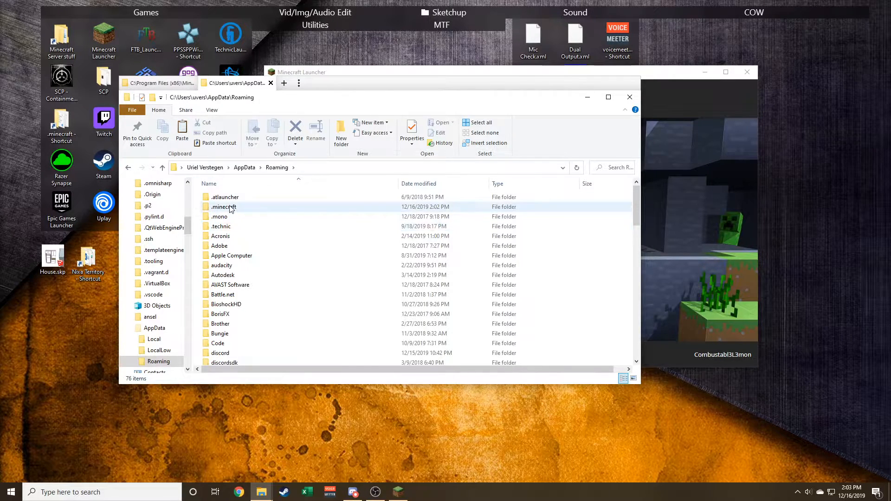
double_click(224, 206)
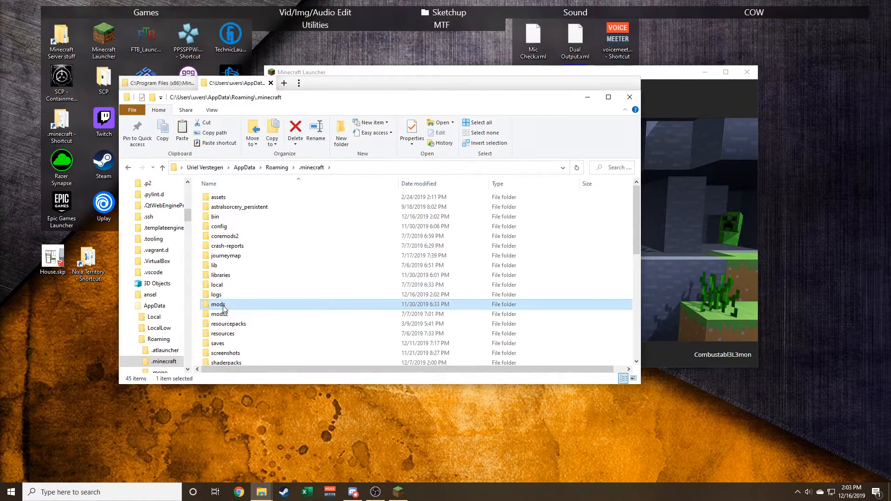
scroll("down", 3)
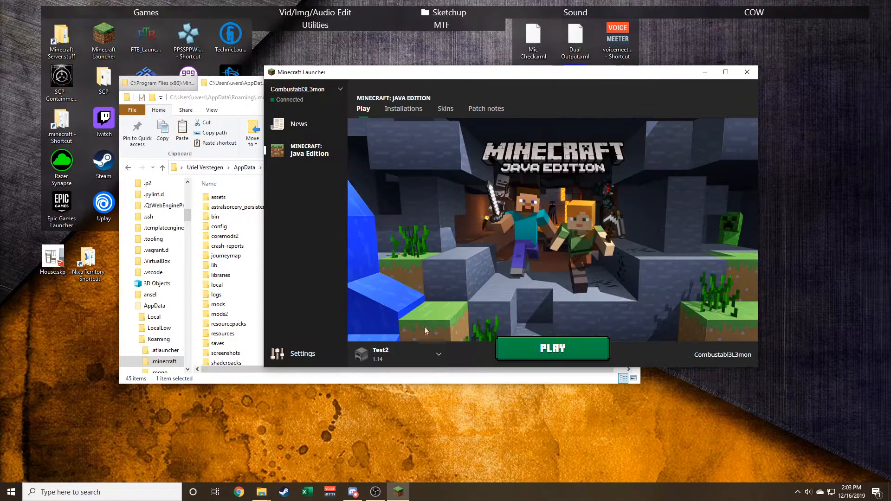
left_click(438, 354)
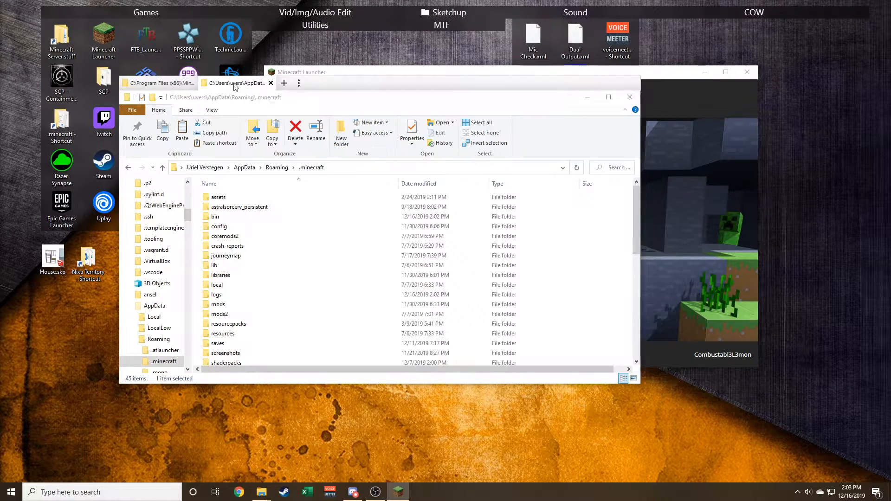
On the first tab, enter the .minecraft folder inside the Minecraft Launcher program folder
left_click(219, 313)
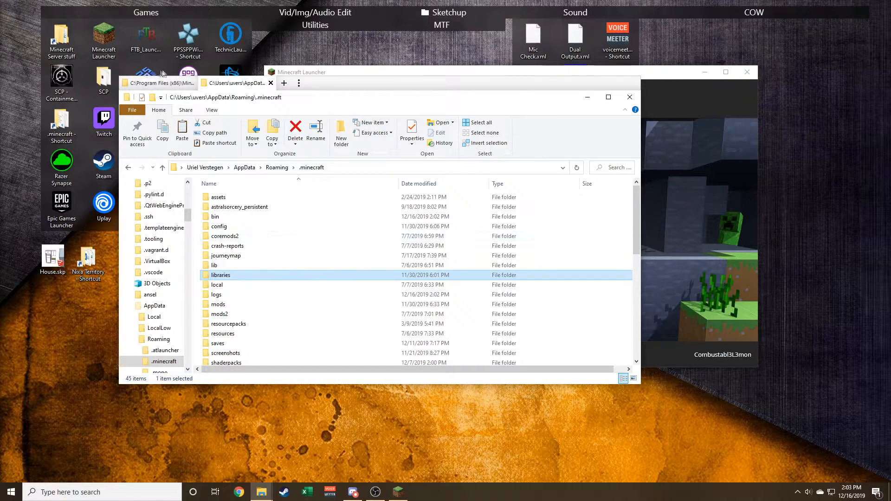
left_click(156, 83)
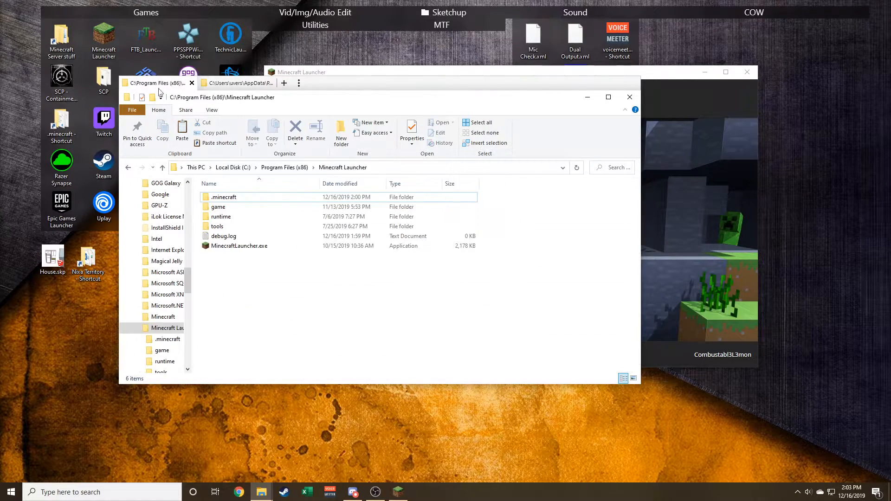
left_click(223, 196)
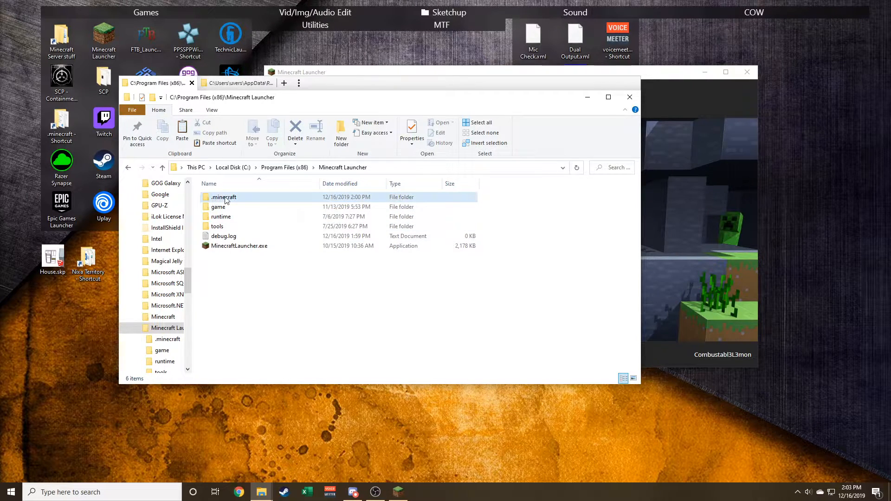
double_click(224, 197)
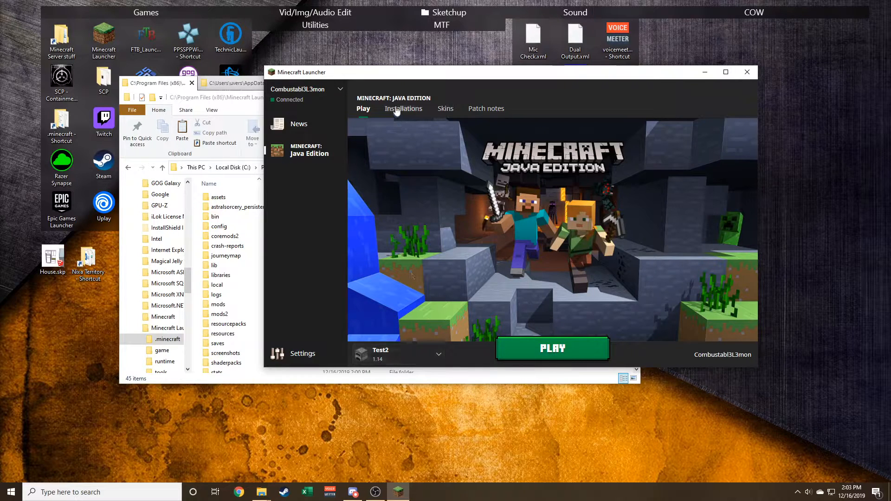
Edit the Test2 installation and browse for a new game directory
left_click(404, 108)
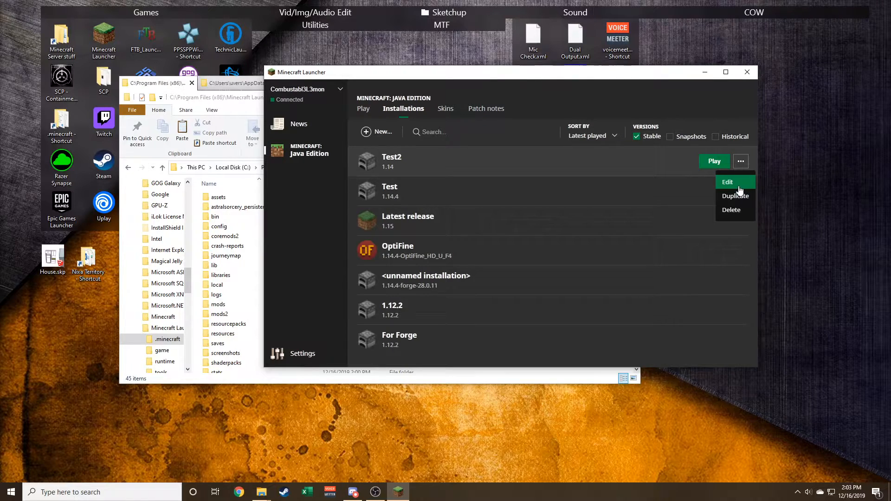
left_click(727, 182)
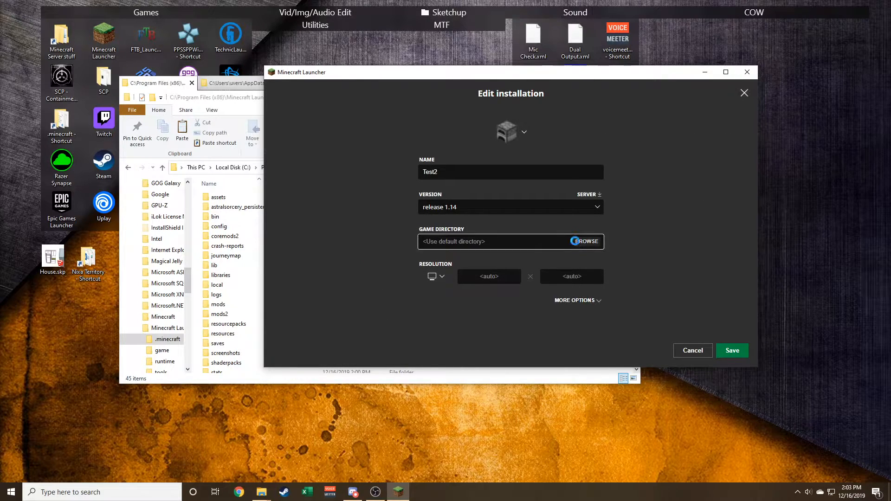
left_click(585, 241)
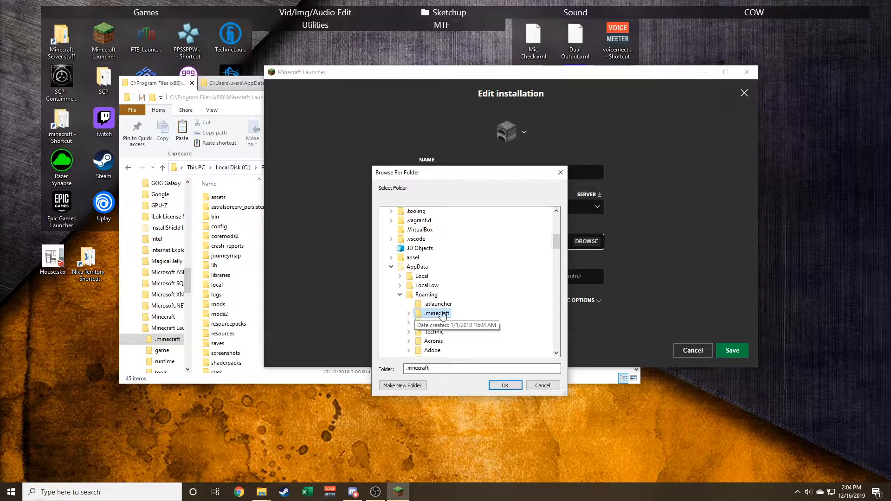
Select C:\Program Files (x86)\Minecraft Launcher\.minecraft as the game directory and confirm
left_click(391, 266)
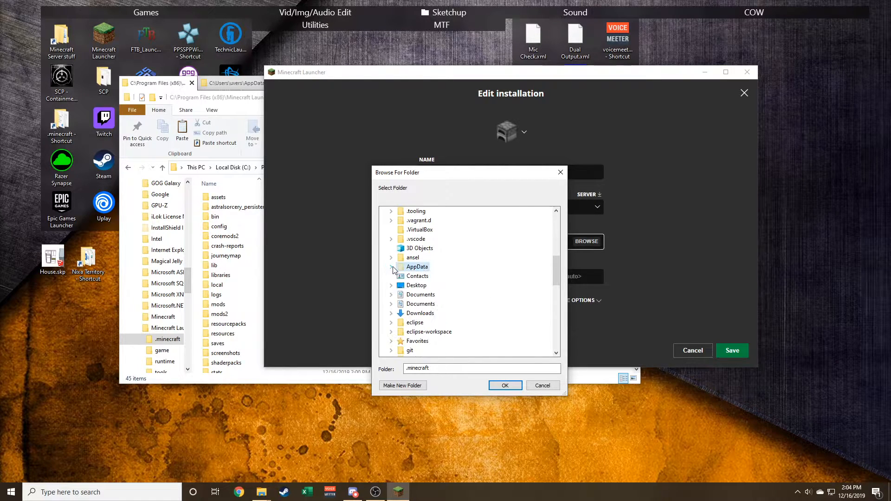
left_click(416, 266)
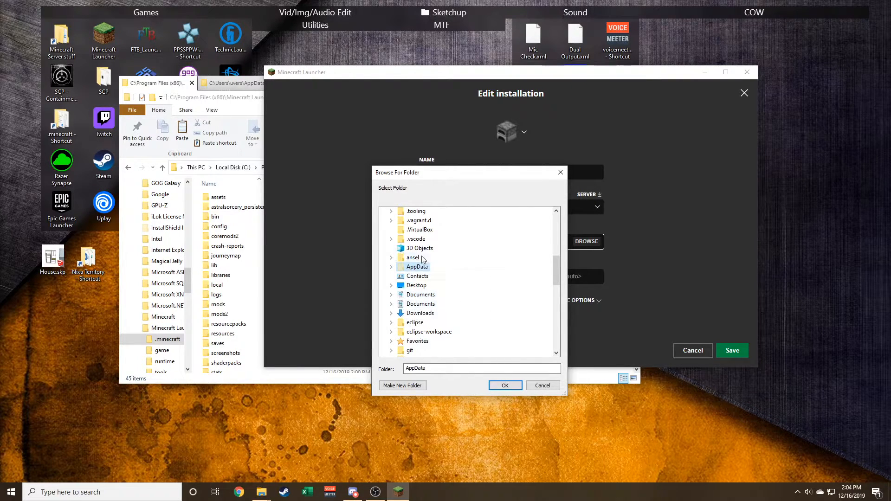
scroll("down", 3)
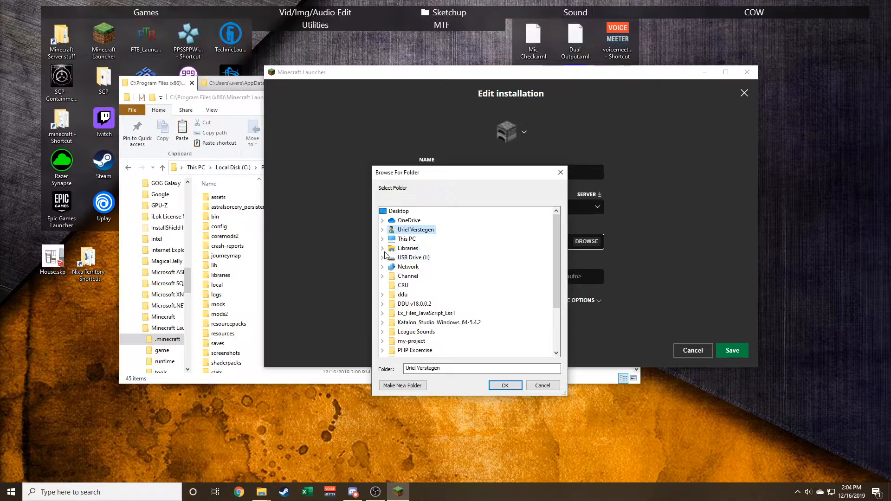
left_click(383, 220)
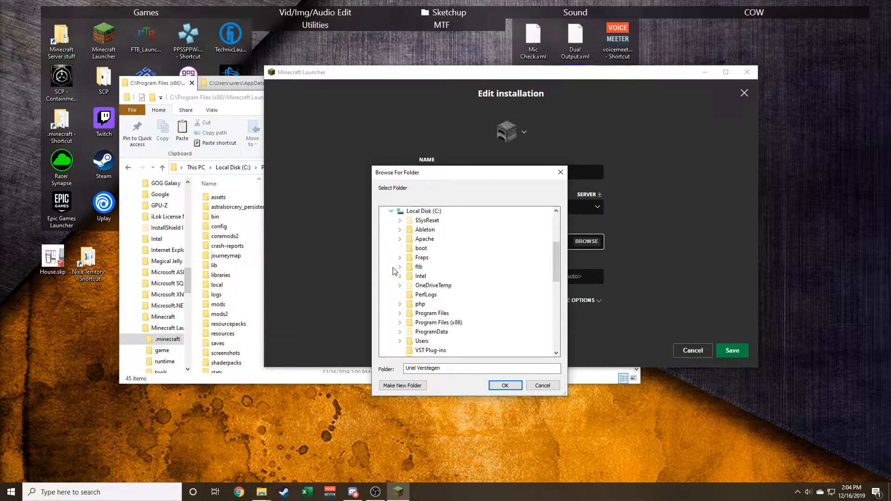
left_click(401, 322)
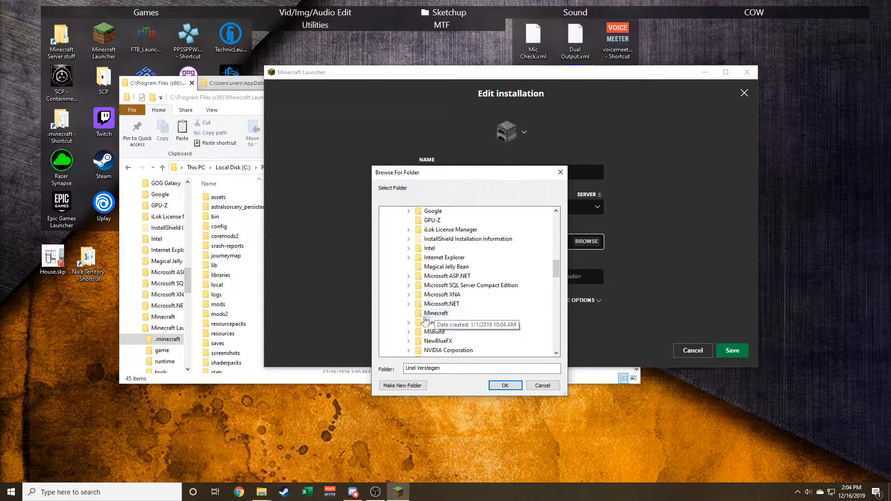
left_click(409, 284)
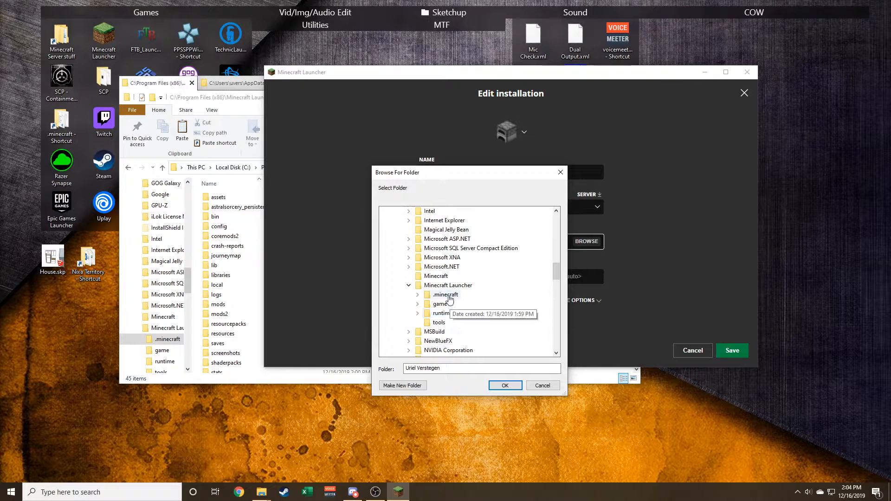
left_click(445, 294)
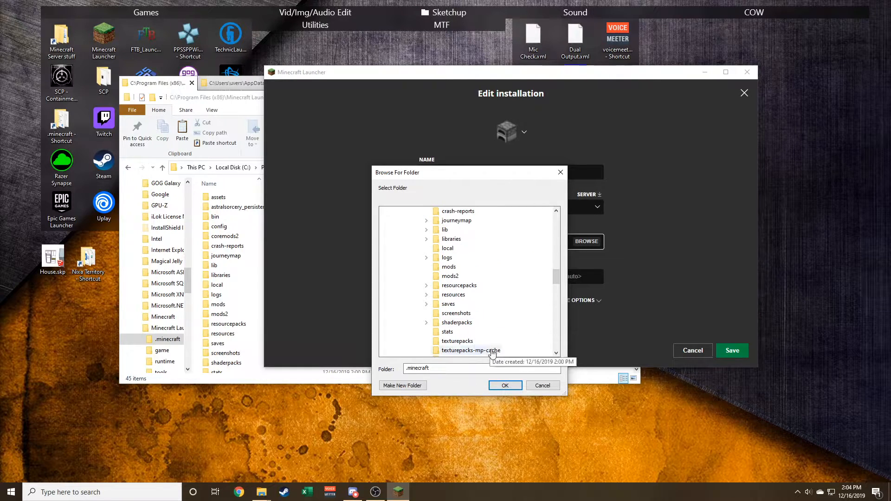
left_click(504, 386)
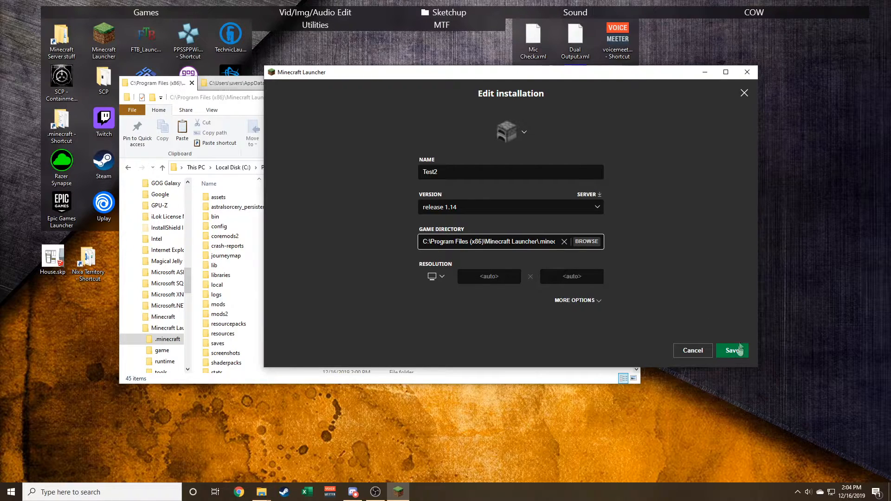
mouse_move(535, 270)
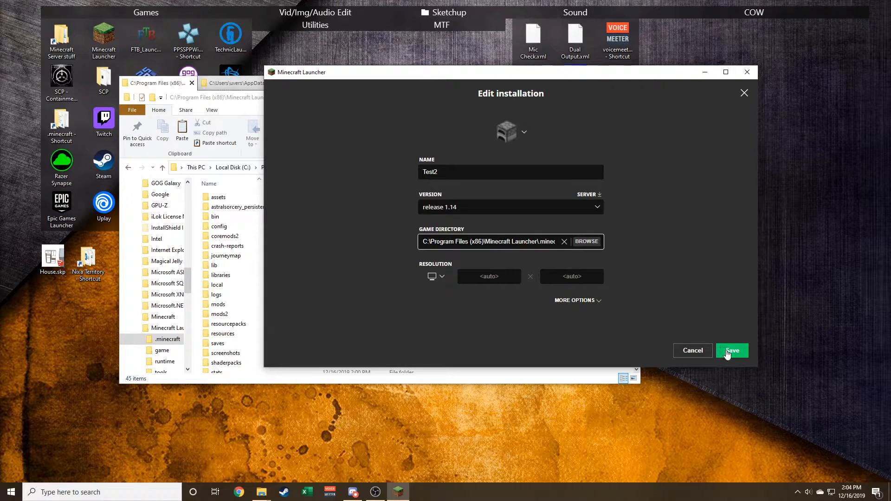
Save the Test2 installation with its new game directory
left_click(731, 351)
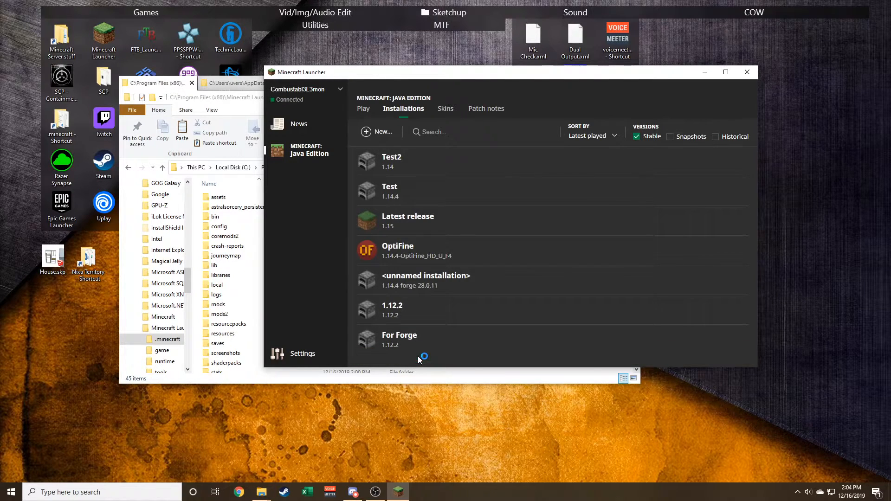
mouse_move(420, 335)
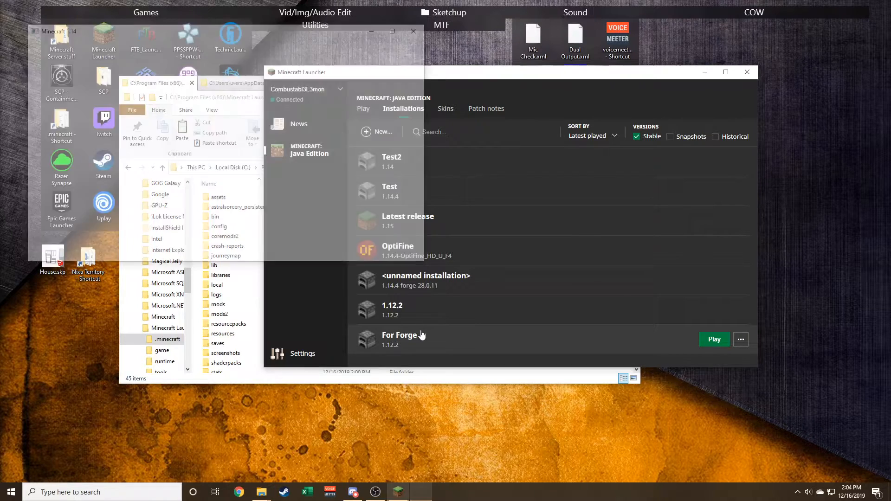
Select mods2 in the launcher's .minecraft folder, then switch to the Roaming .minecraft tab
left_click(714, 340)
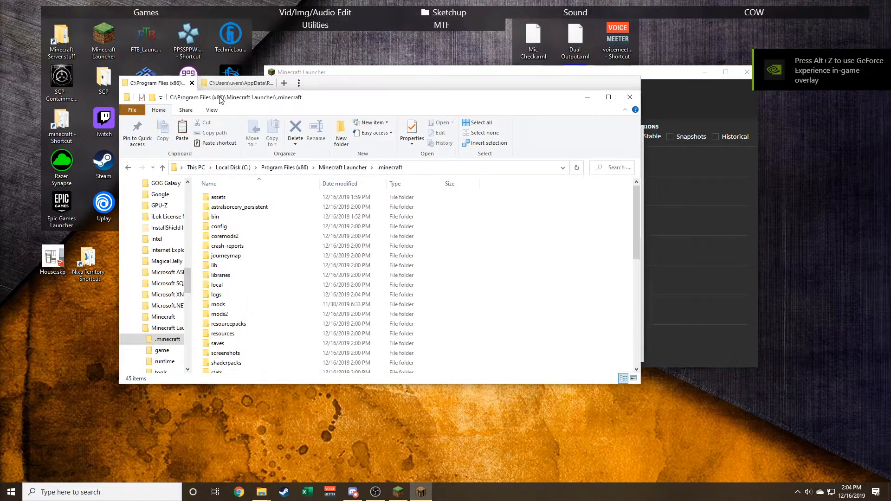
left_click(219, 313)
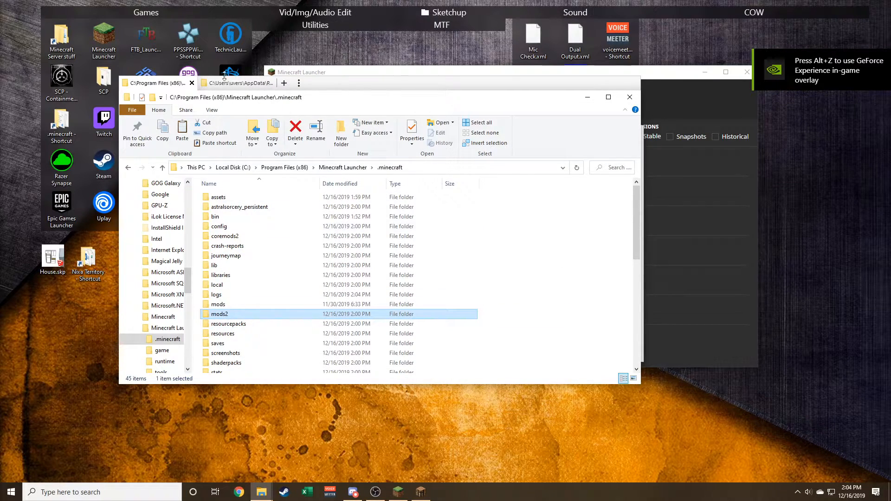
left_click(239, 83)
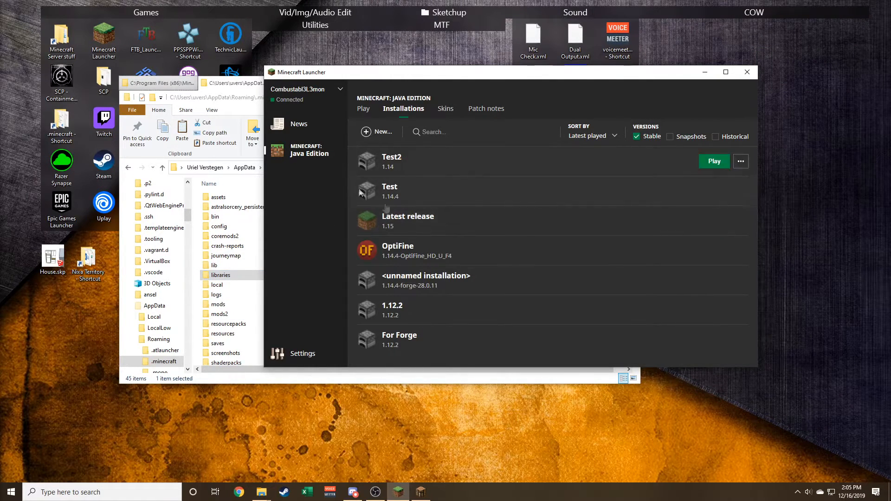
mouse_move(554, 275)
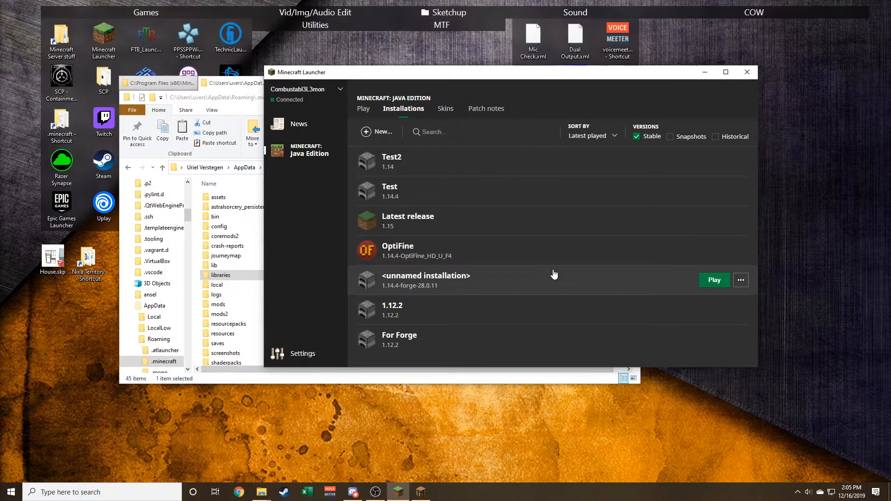
mouse_move(547, 279)
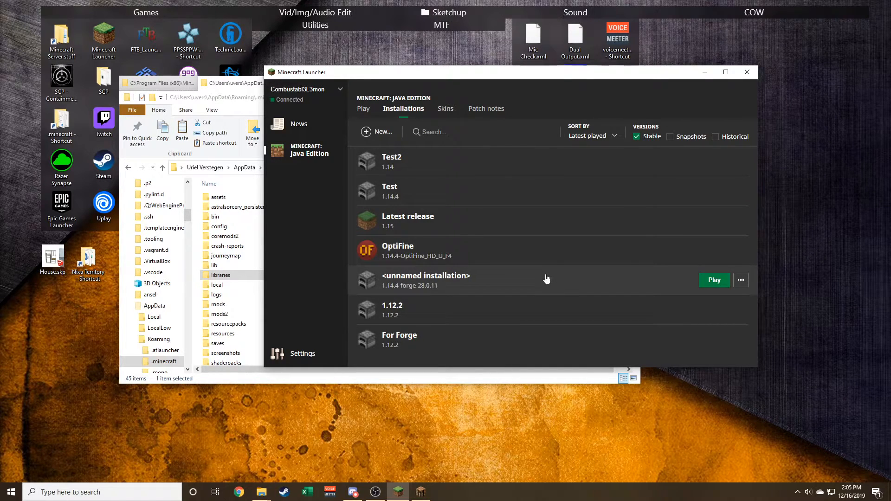
mouse_move(378, 160)
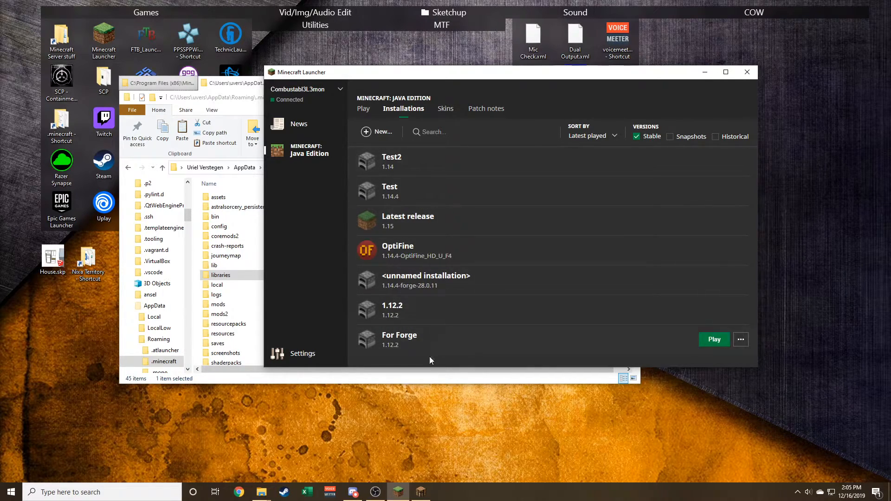
mouse_move(483, 300)
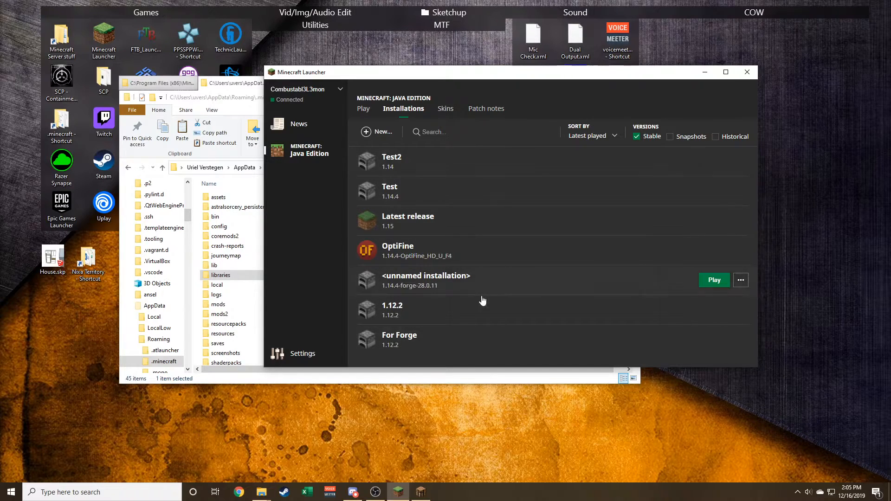
mouse_move(475, 298)
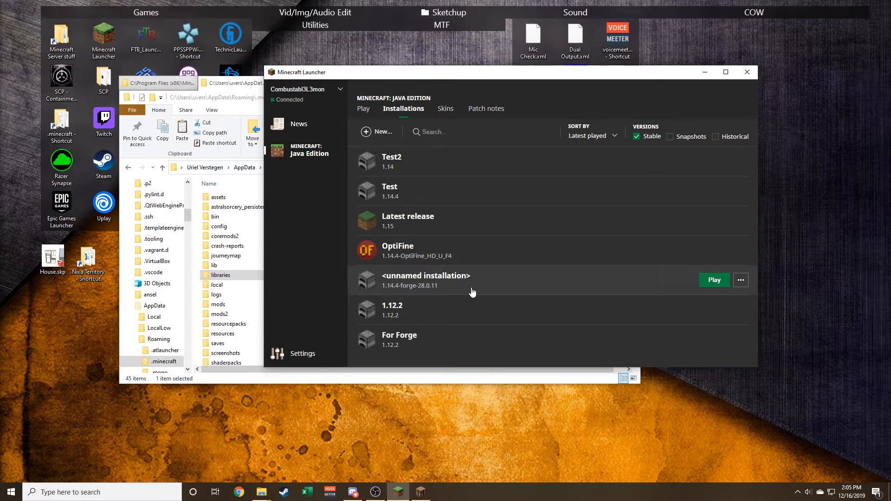
mouse_move(458, 249)
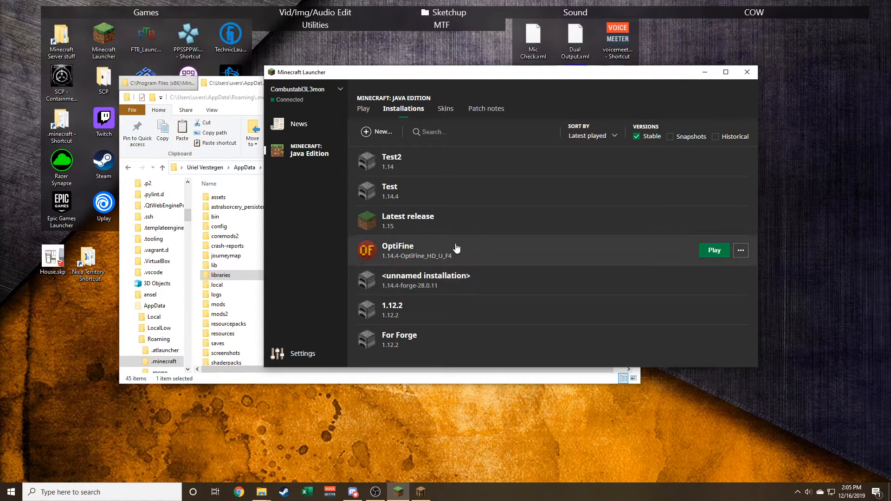
mouse_move(495, 320)
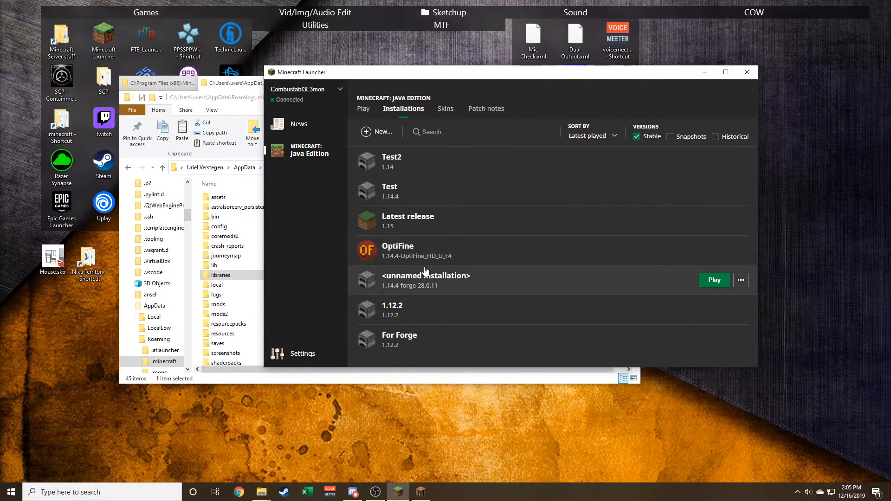
mouse_move(525, 231)
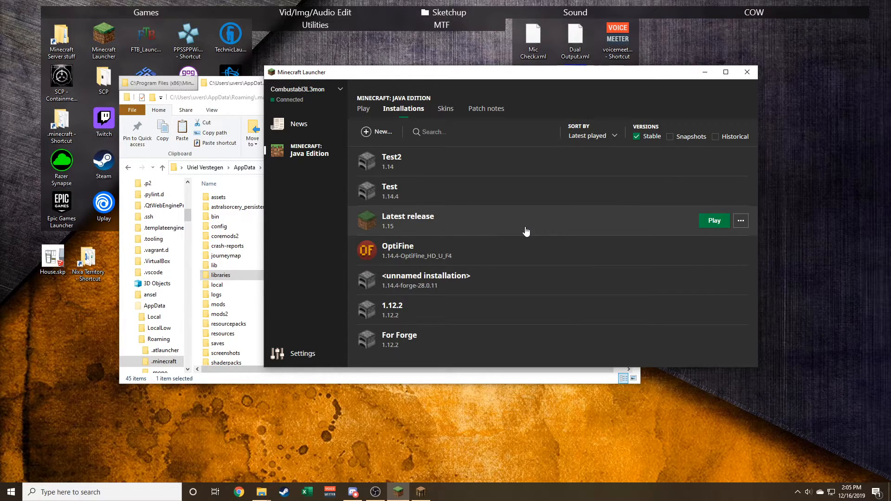
Bring the running Minecraft 1.14 window forward and close it
left_click(713, 220)
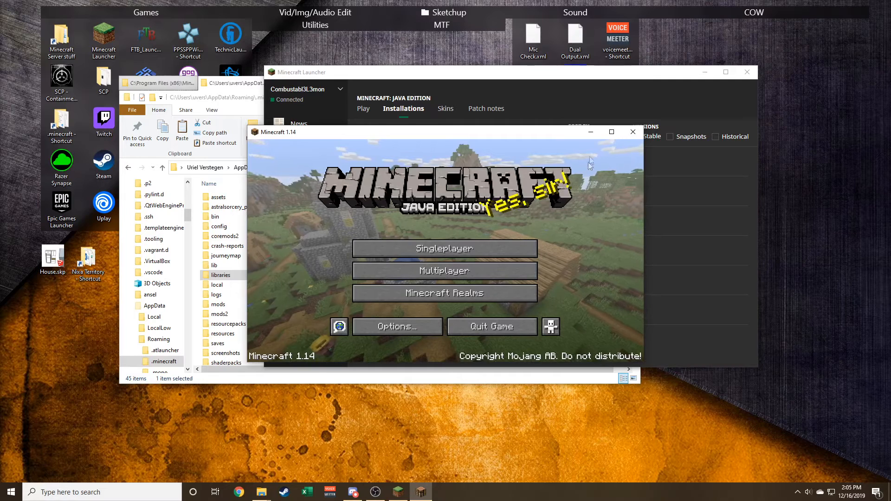
left_click(632, 130)
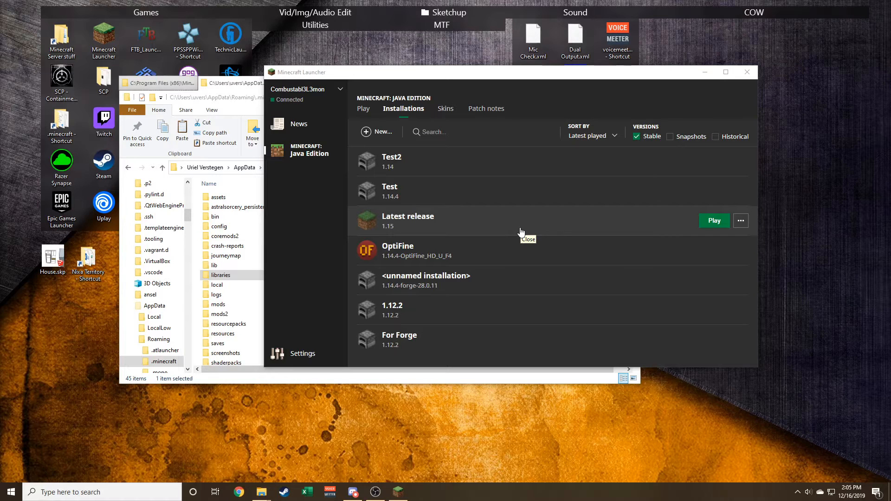
mouse_move(737, 77)
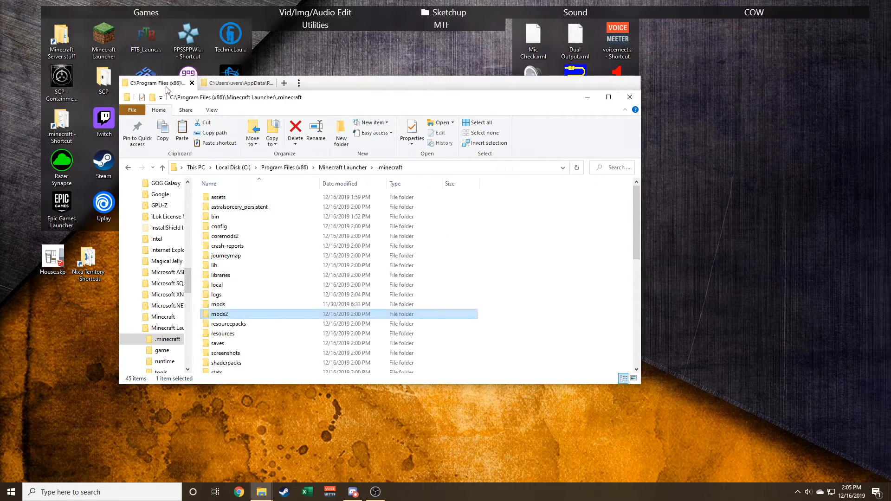
Switch File Explorer to the AppData Roaming .minecraft tab
left_click(236, 82)
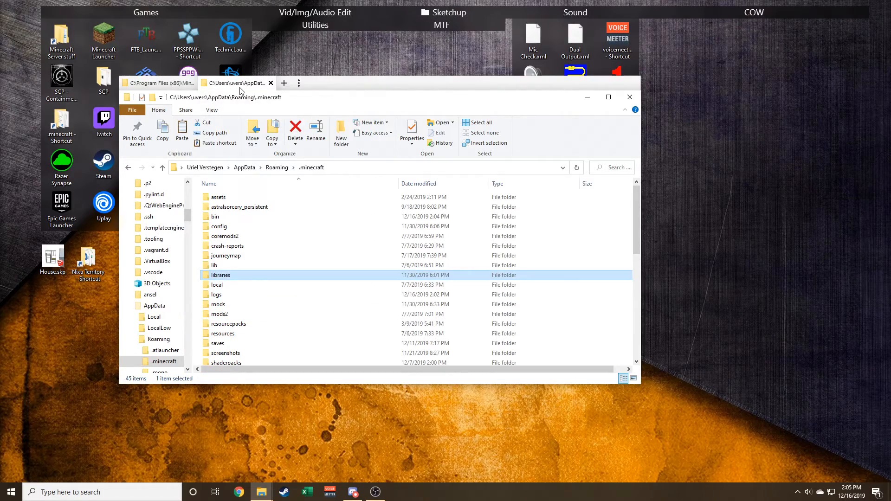